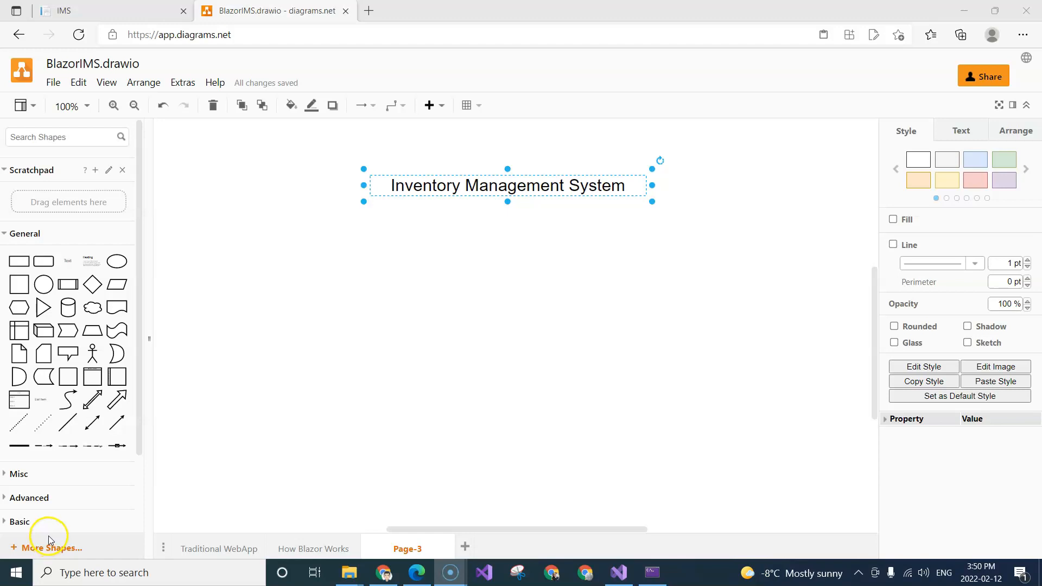
mouse_move(211, 404)
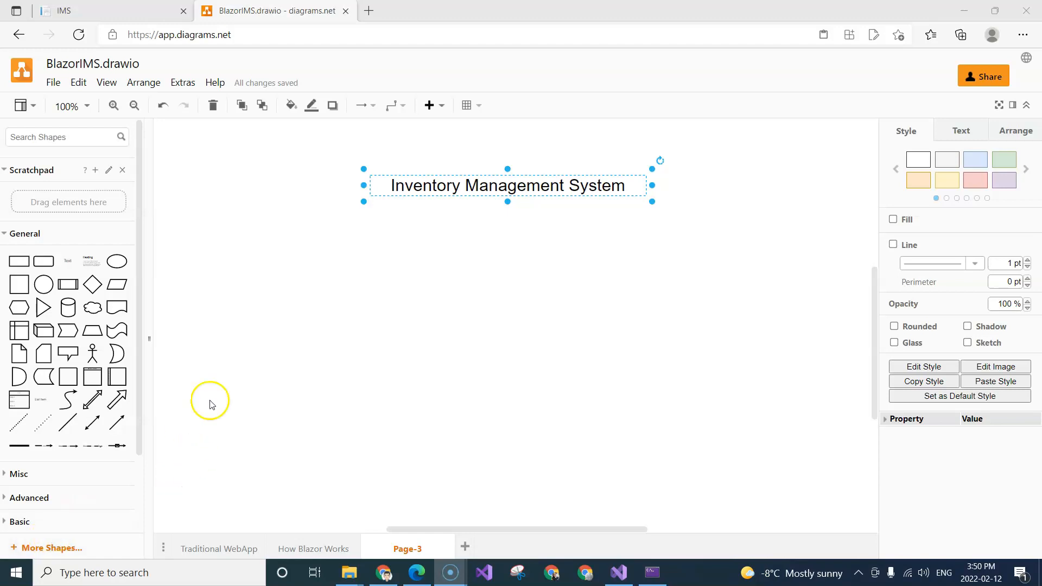
- Place a large square under the 'Inventory Management System' title, with a smaller rectangle inside
click(288, 326)
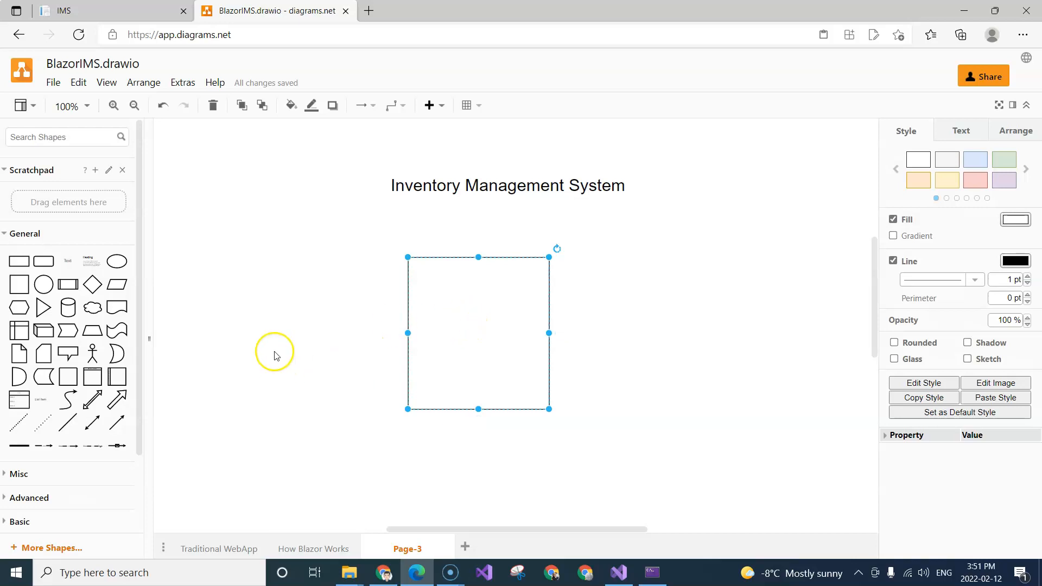
mouse_move(275, 352)
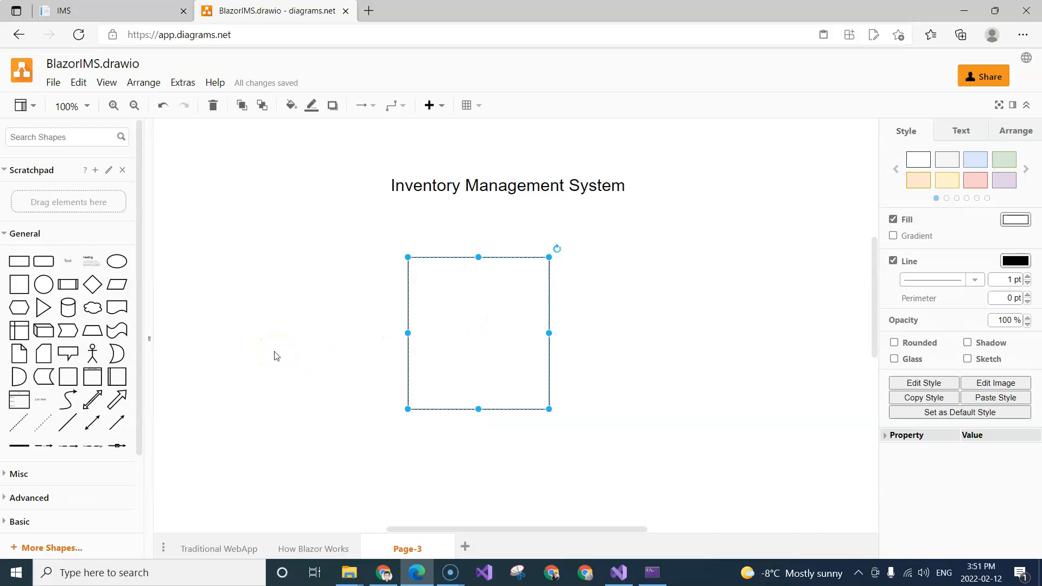
mouse_move(7, 315)
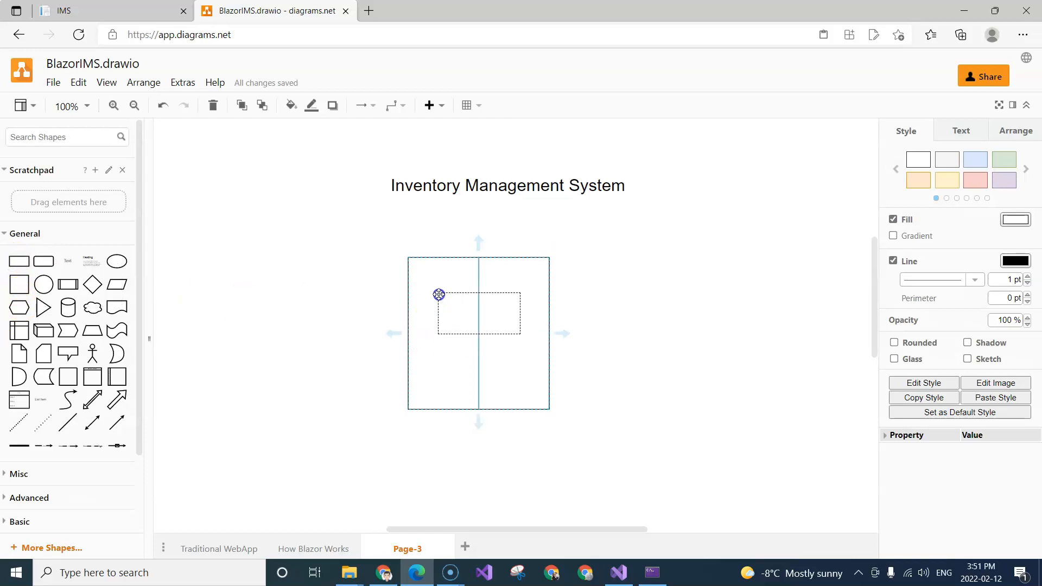
- Label the inner rectangle 'Inventory'
double_click(465, 313)
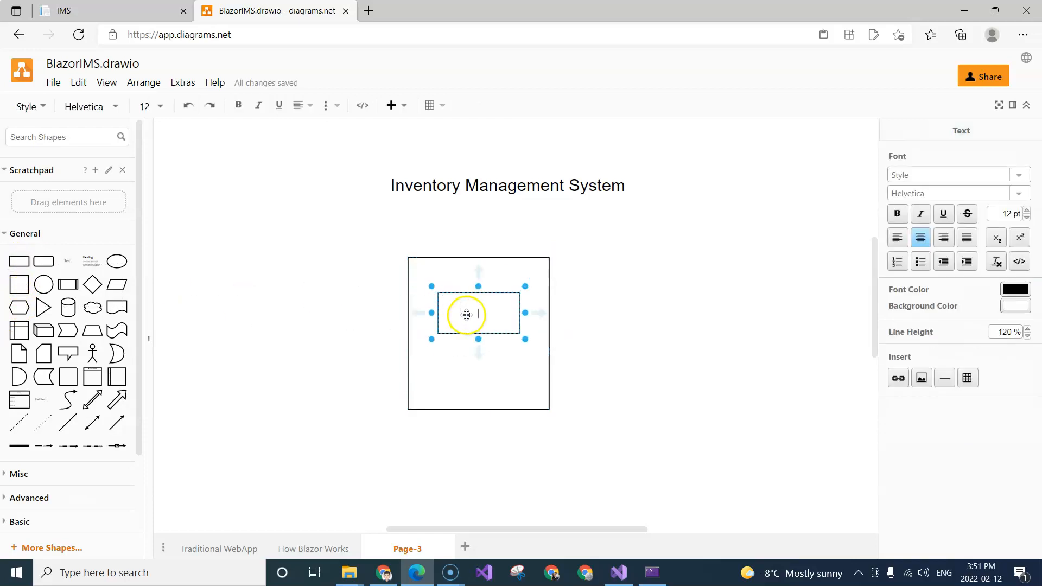
text(Inventory)
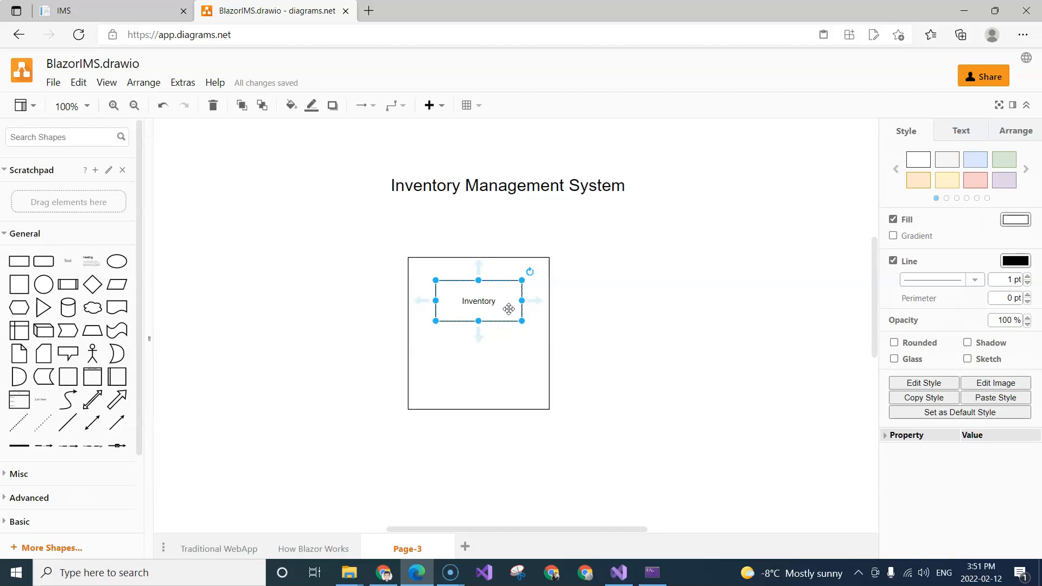
mouse_move(20, 261)
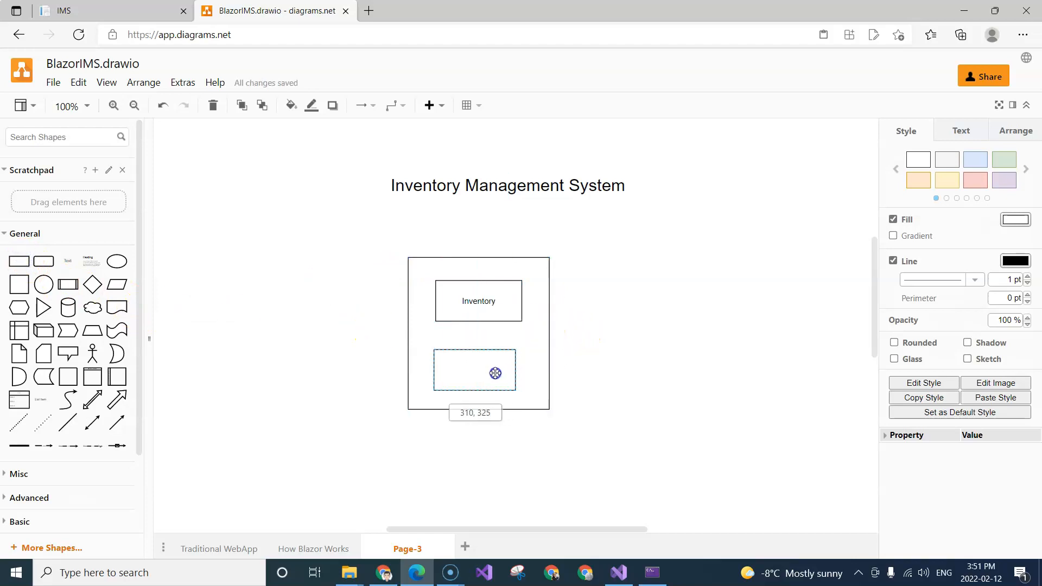
- Label the lower rectangle 'Products' and finish editing
double_click(474, 370)
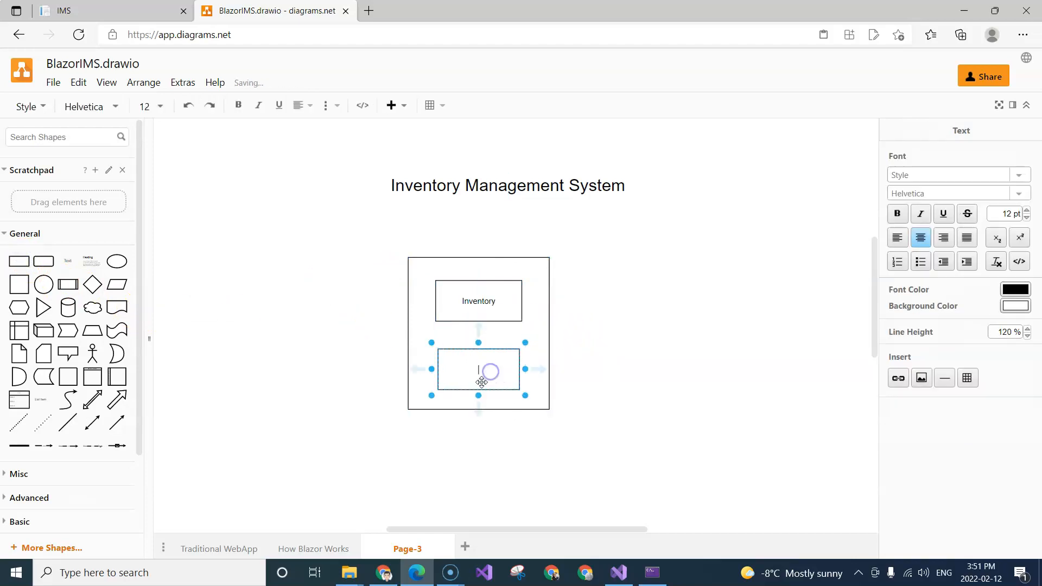
text(Products)
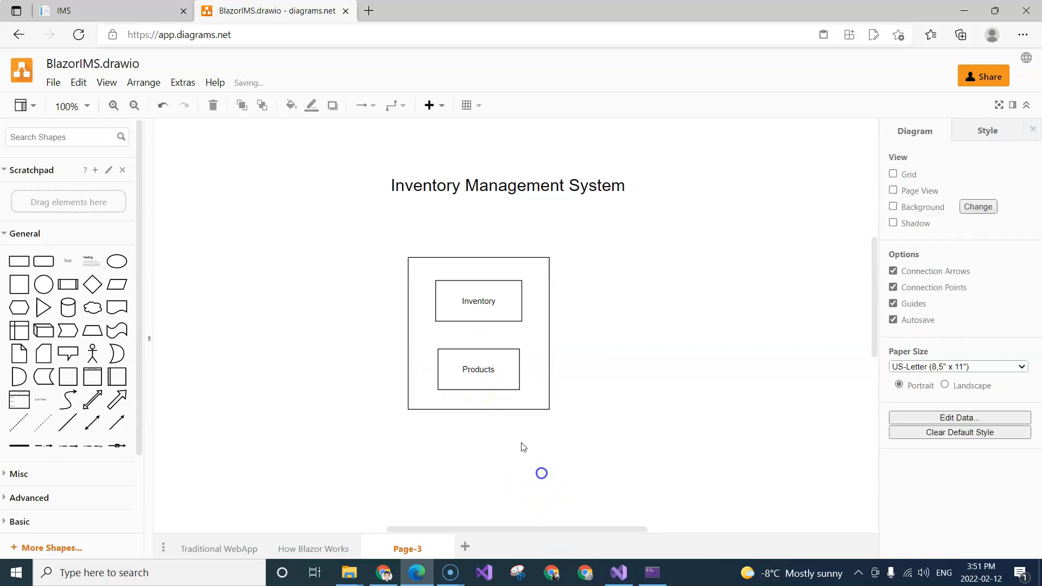
click(477, 332)
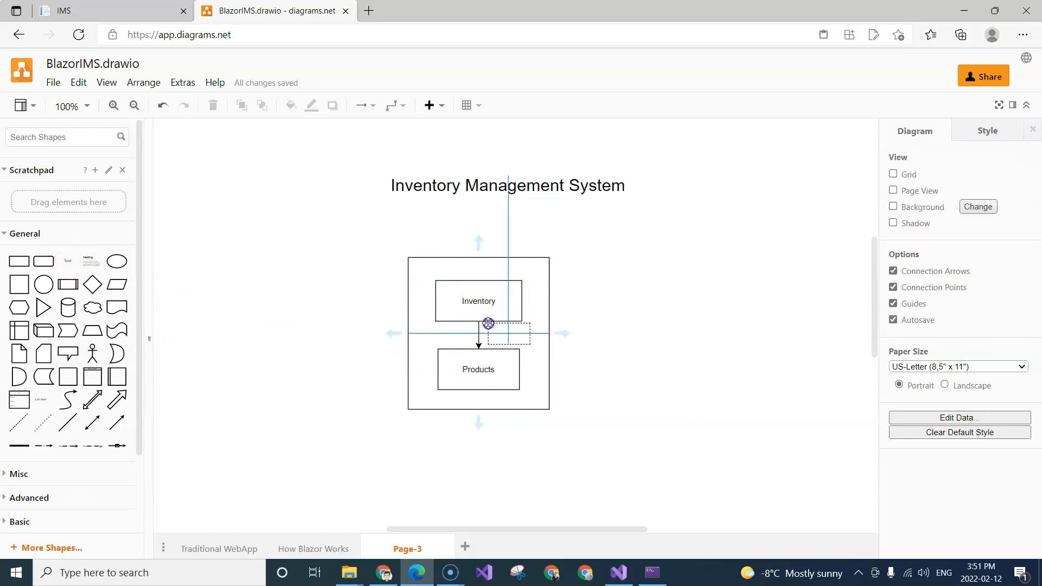
- Label the Inventory-to-Products arrow 'Produce' and add a 'Sell' arrow leaving Products
double_click(488, 333)
text(Produce)
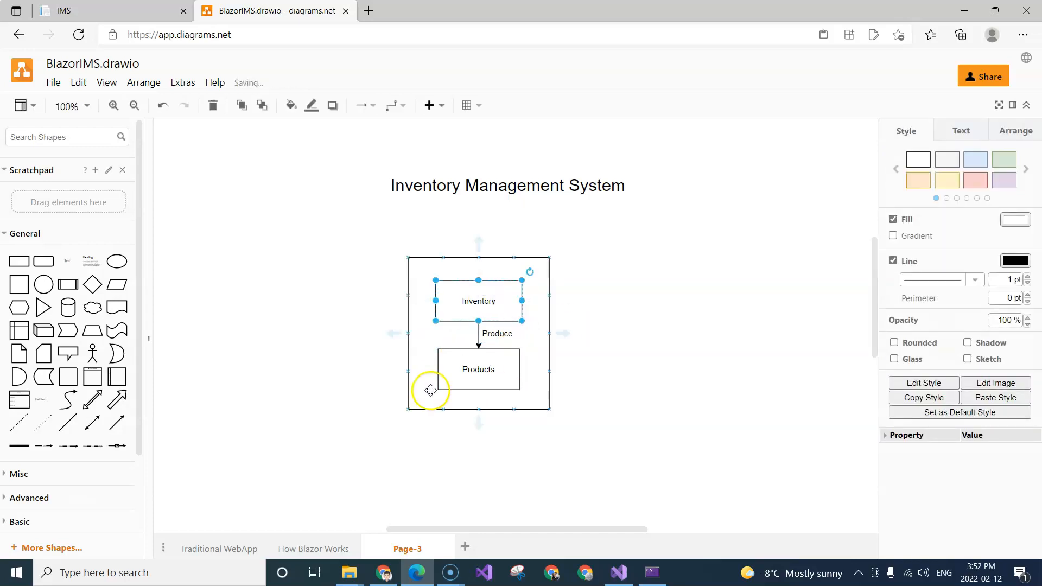
click(477, 369)
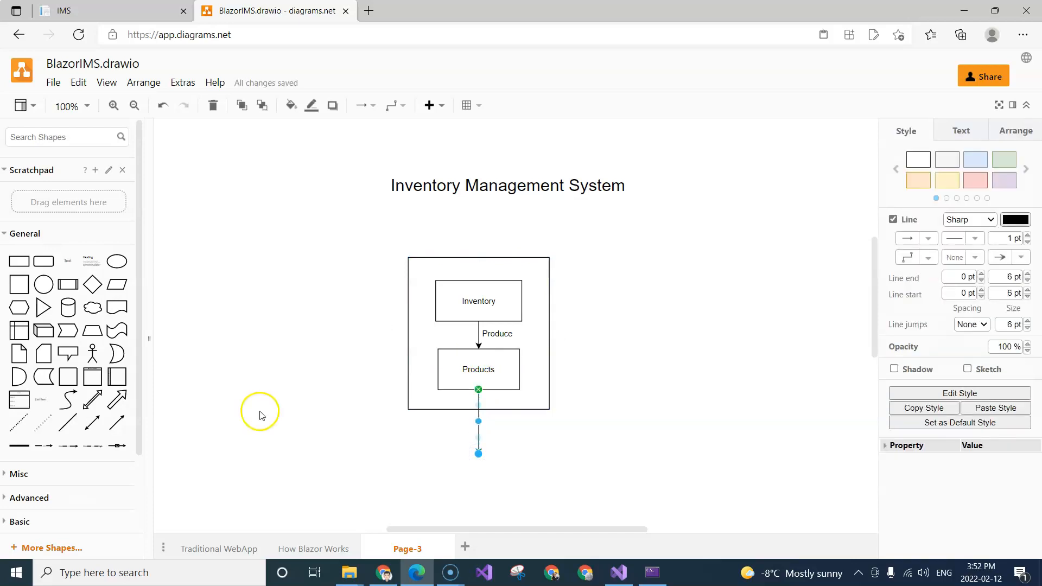
mouse_move(406, 455)
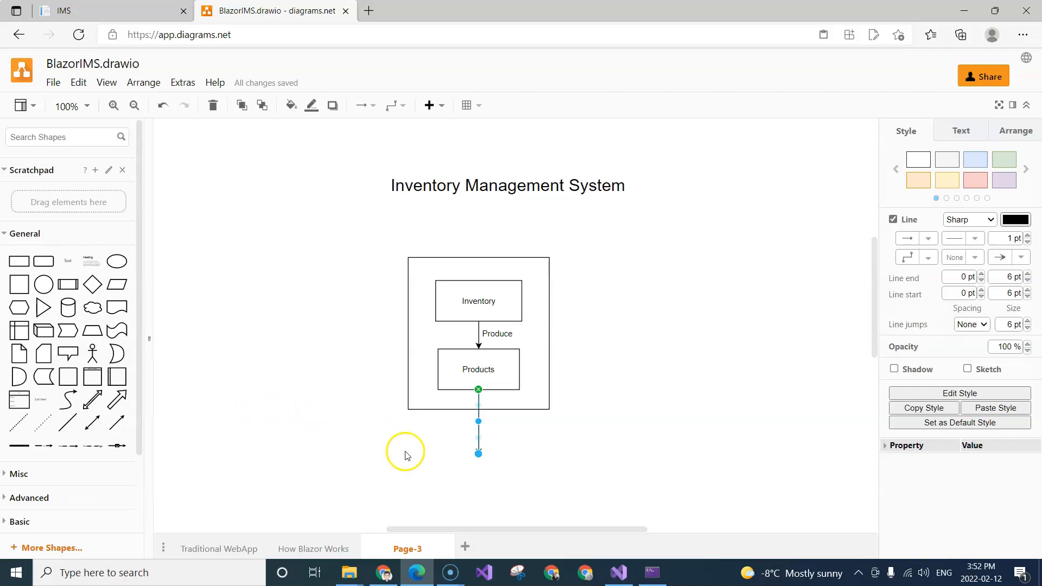
click(496, 334)
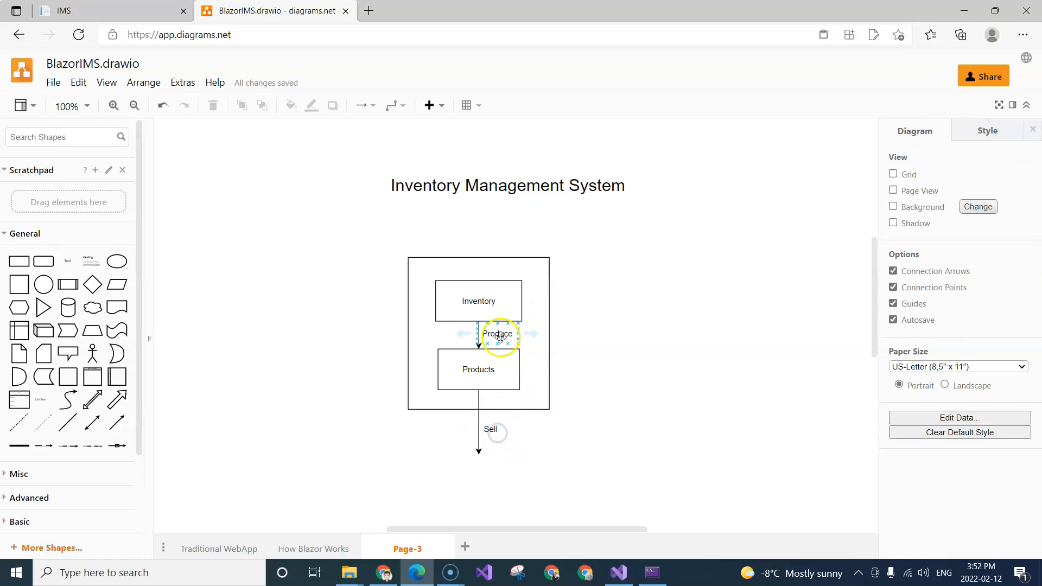
click(592, 336)
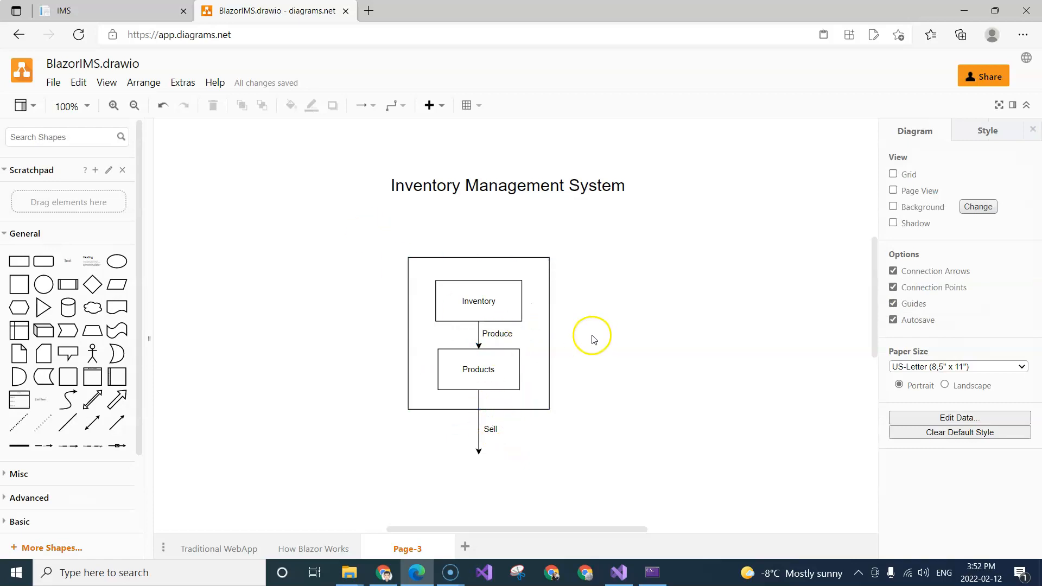
click(477, 300)
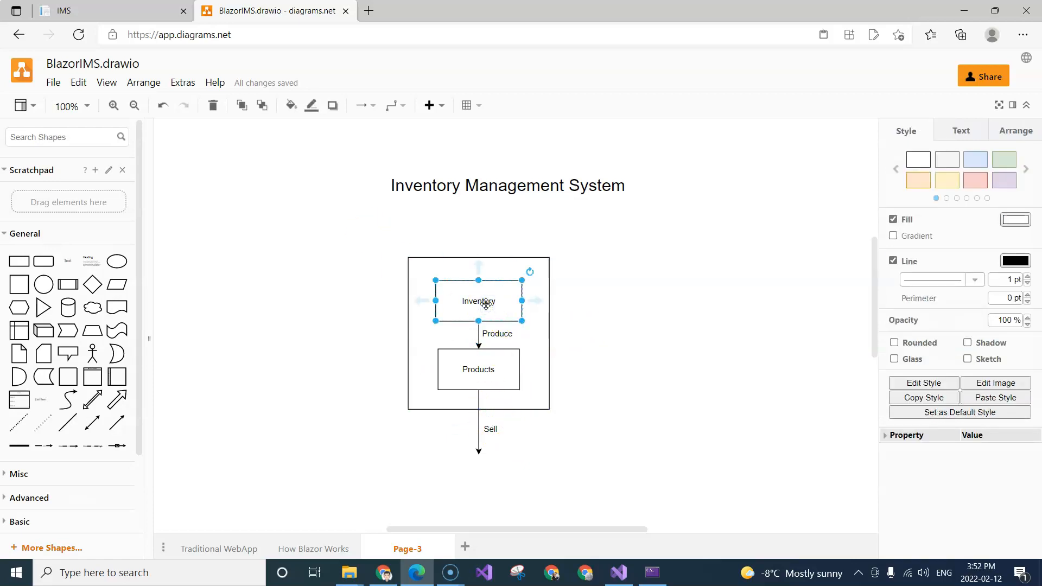
- Link an upper-left chevron to Inventory with an arrow labelled 'Purchase'
click(421, 237)
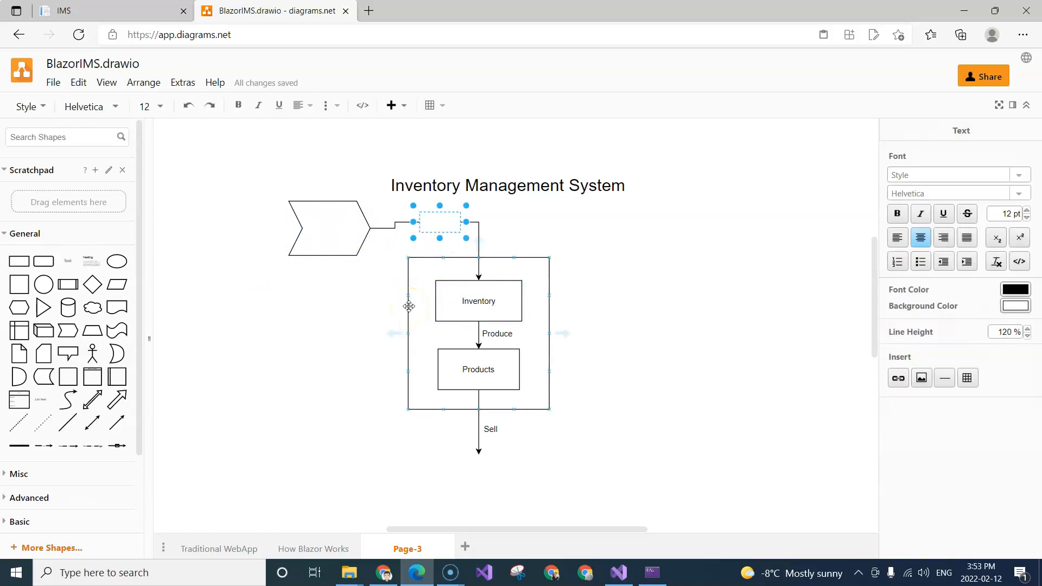
text(Purchas)
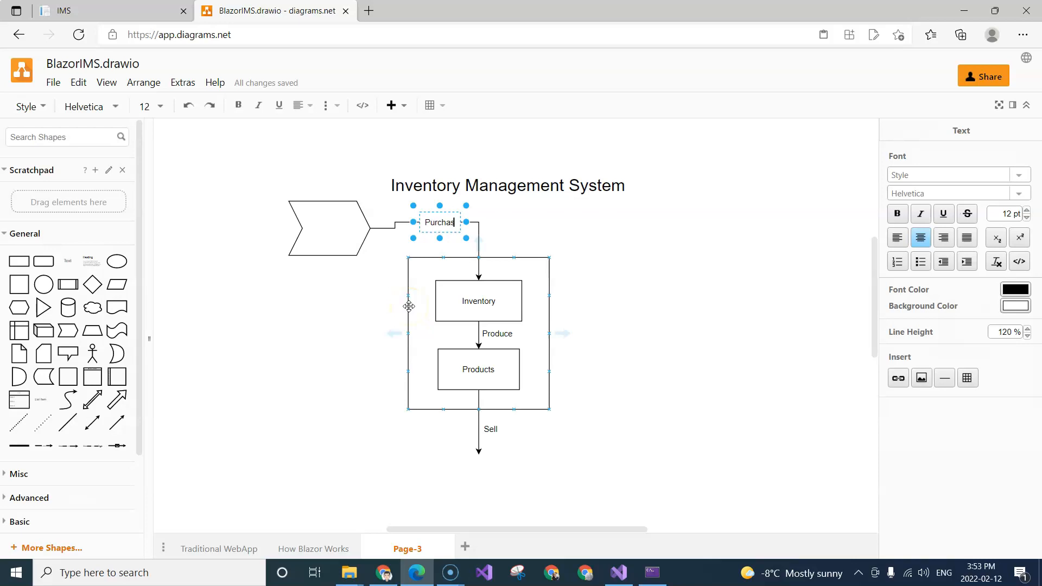
click(570, 222)
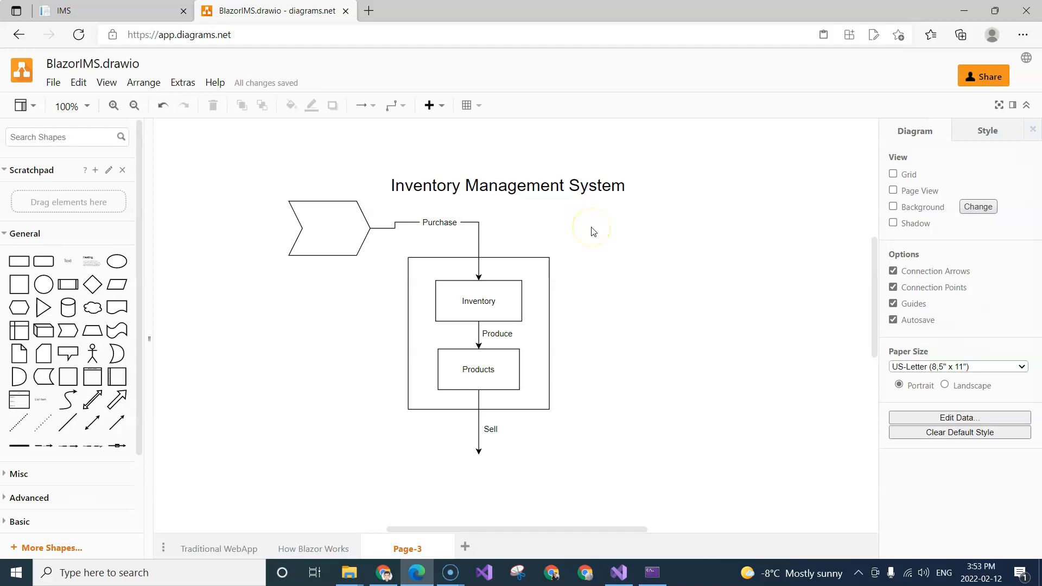
mouse_move(592, 231)
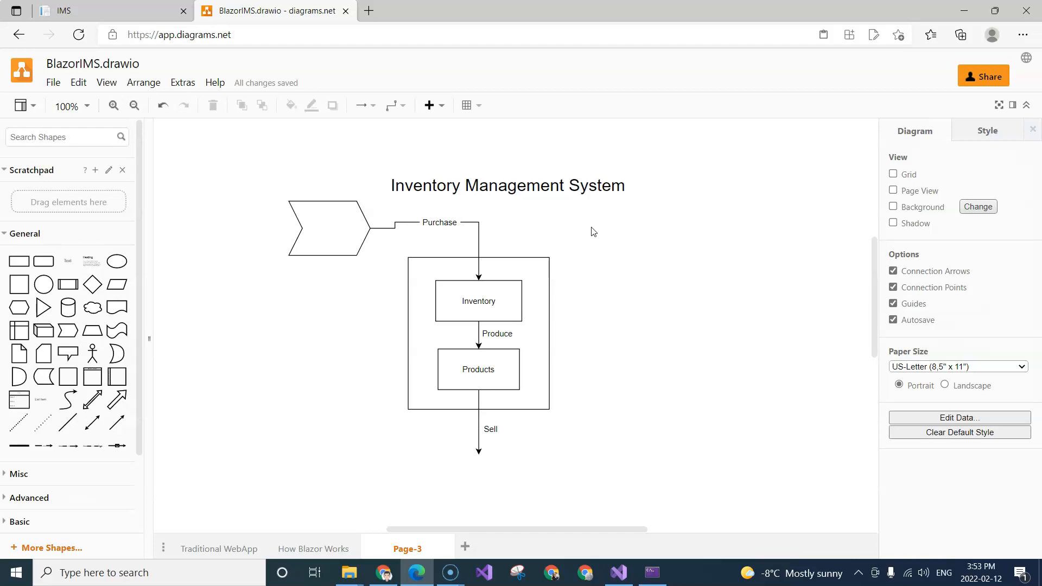
click(477, 300)
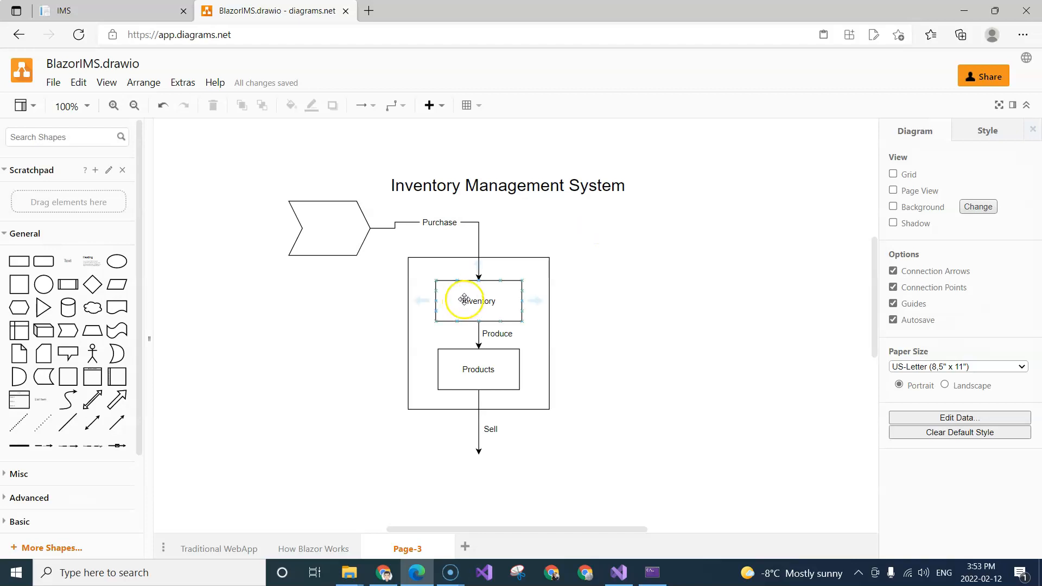
click(478, 301)
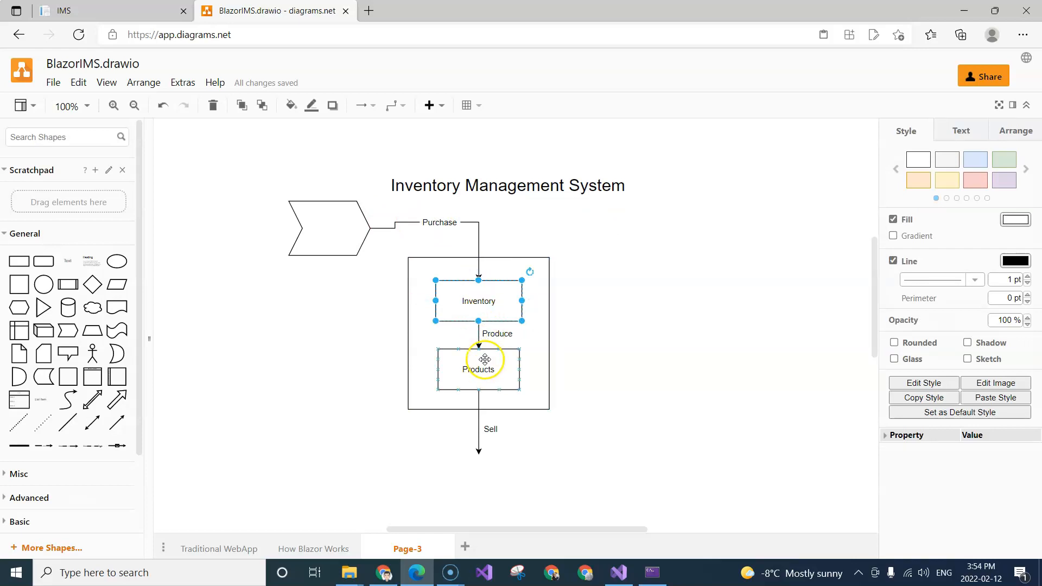
click(478, 369)
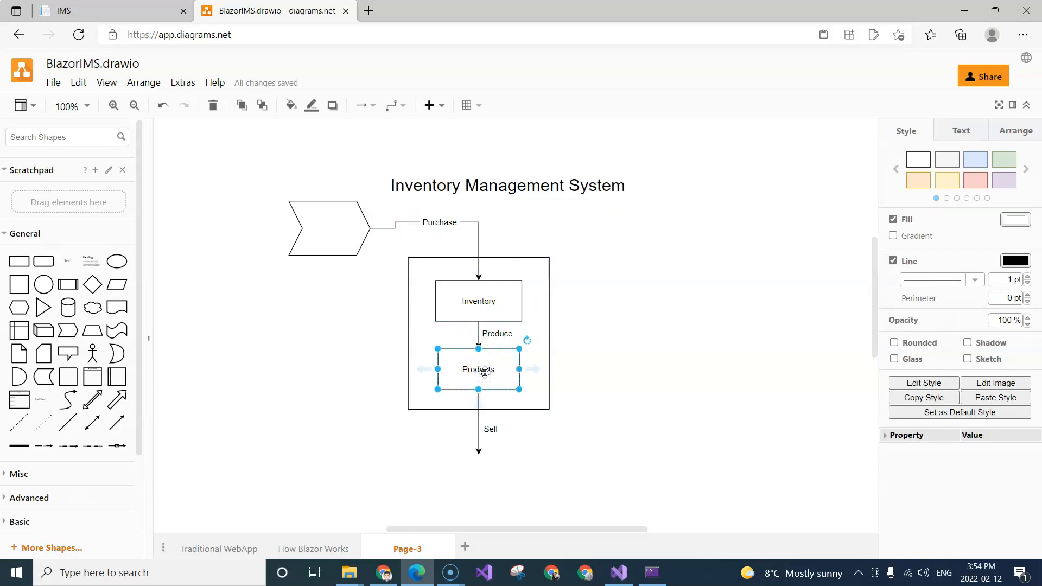
mouse_move(488, 458)
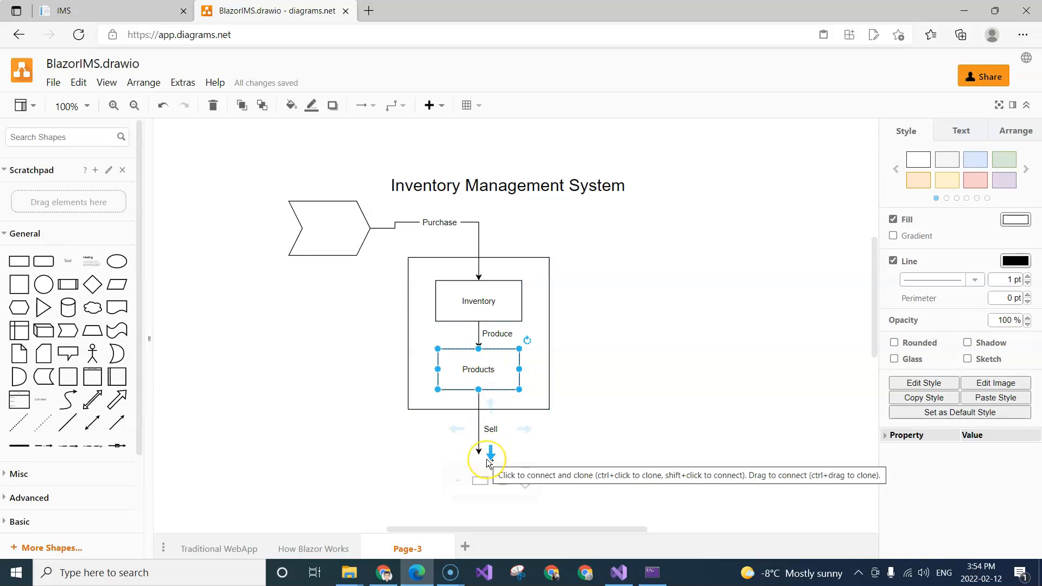
click(331, 438)
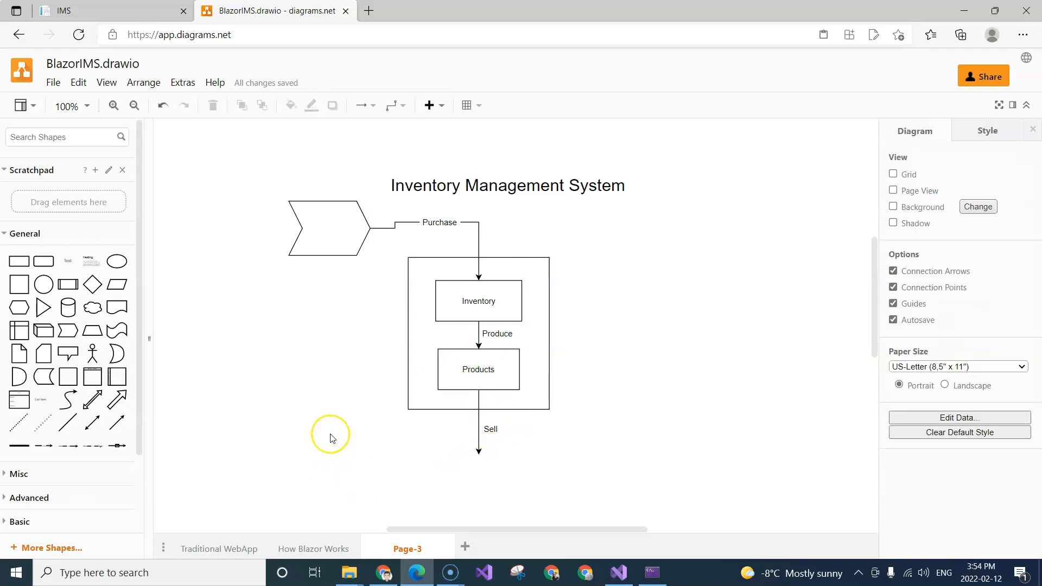
mouse_move(331, 437)
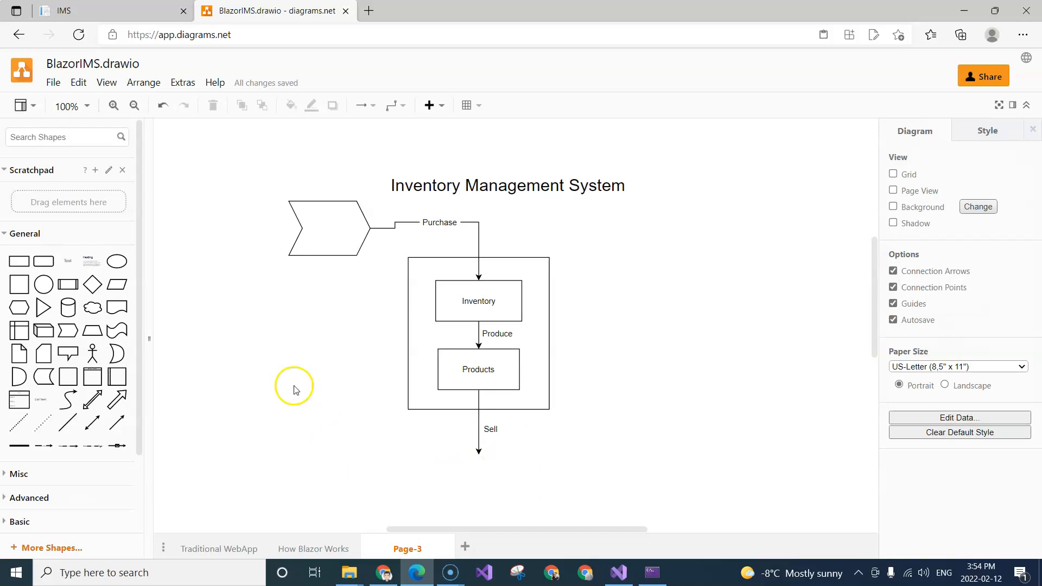
mouse_move(32, 274)
text(Re)
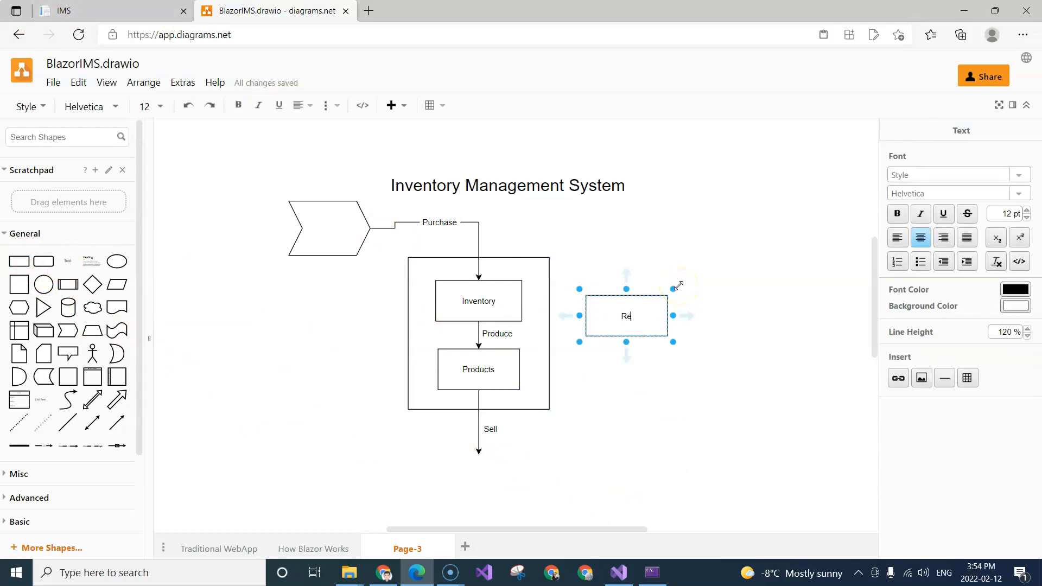
- Add a rectangle labelled 'Reporting' to the right of the warehouse square
click(669, 407)
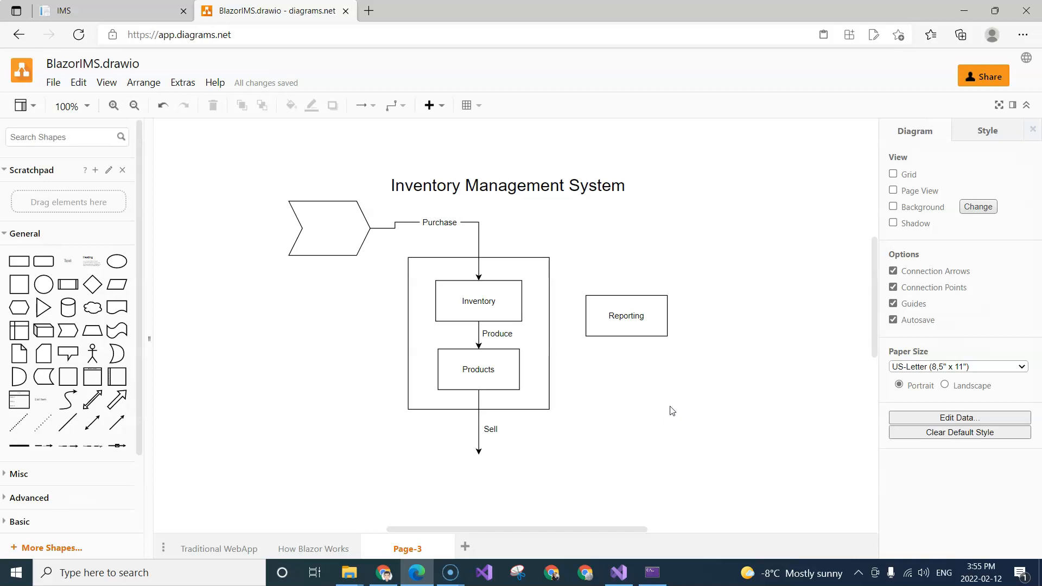
mouse_move(17, 572)
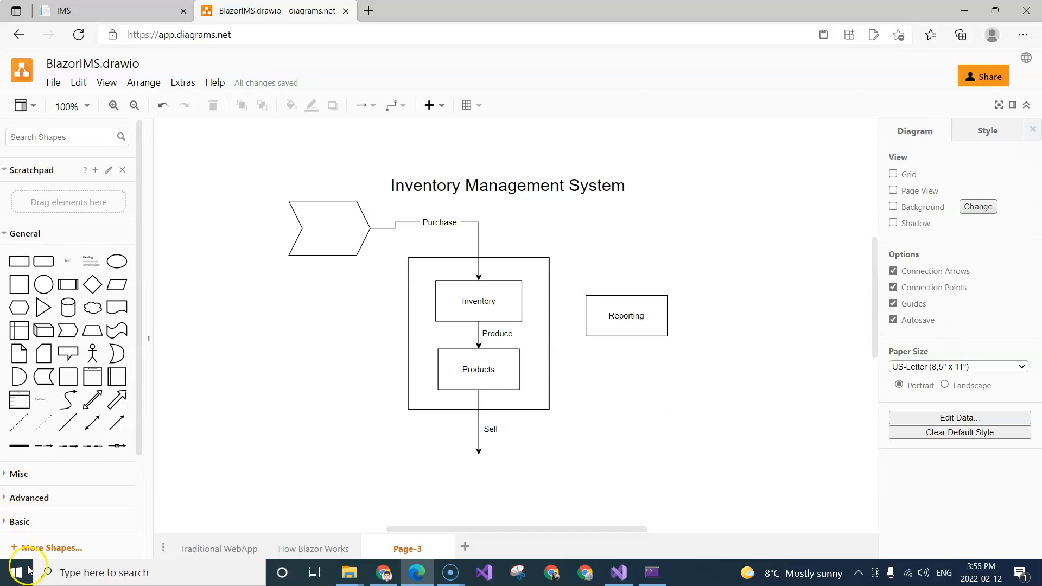